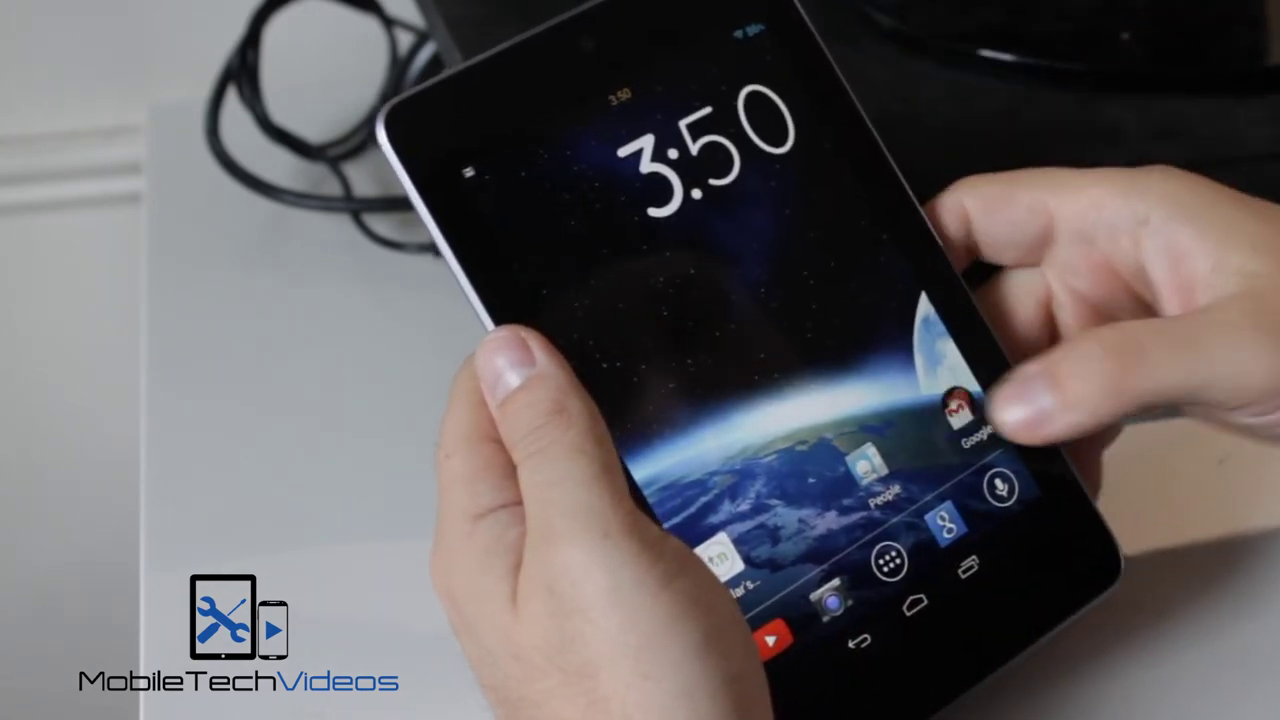
{"action": "left_click", "coordinate": [970, 420]}
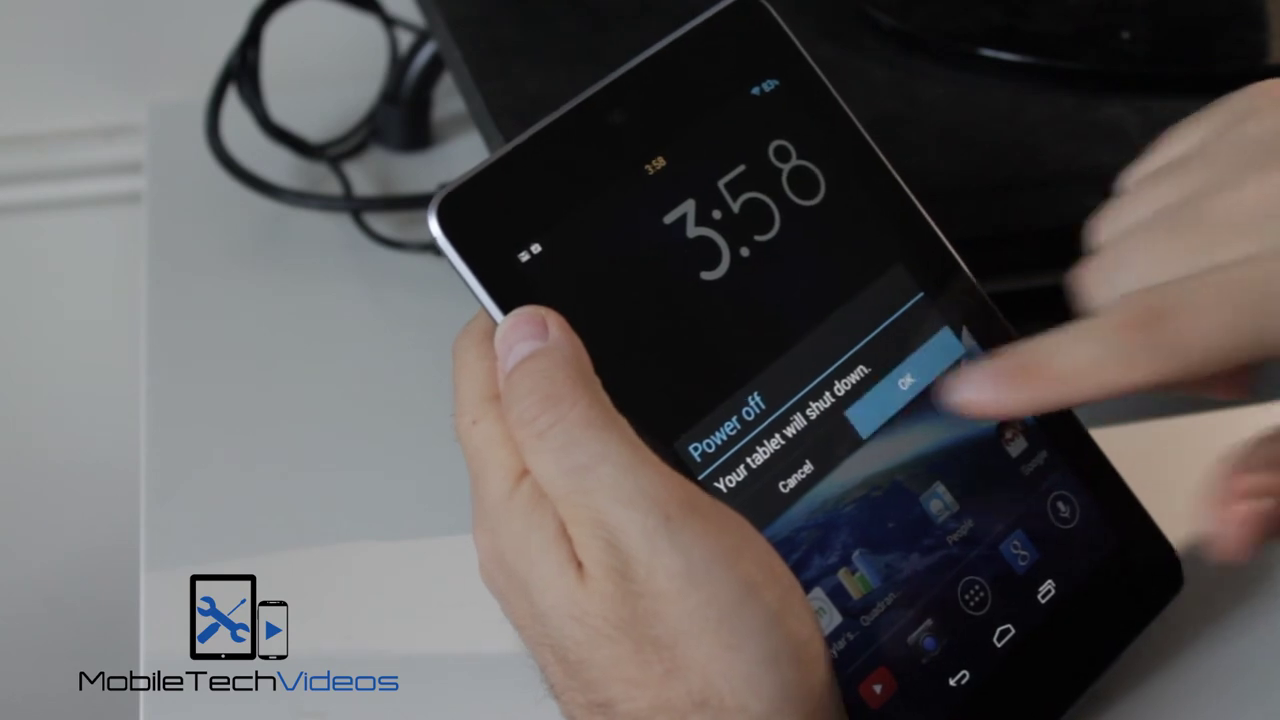
{"action": "left_click", "coordinate": [910, 382]}
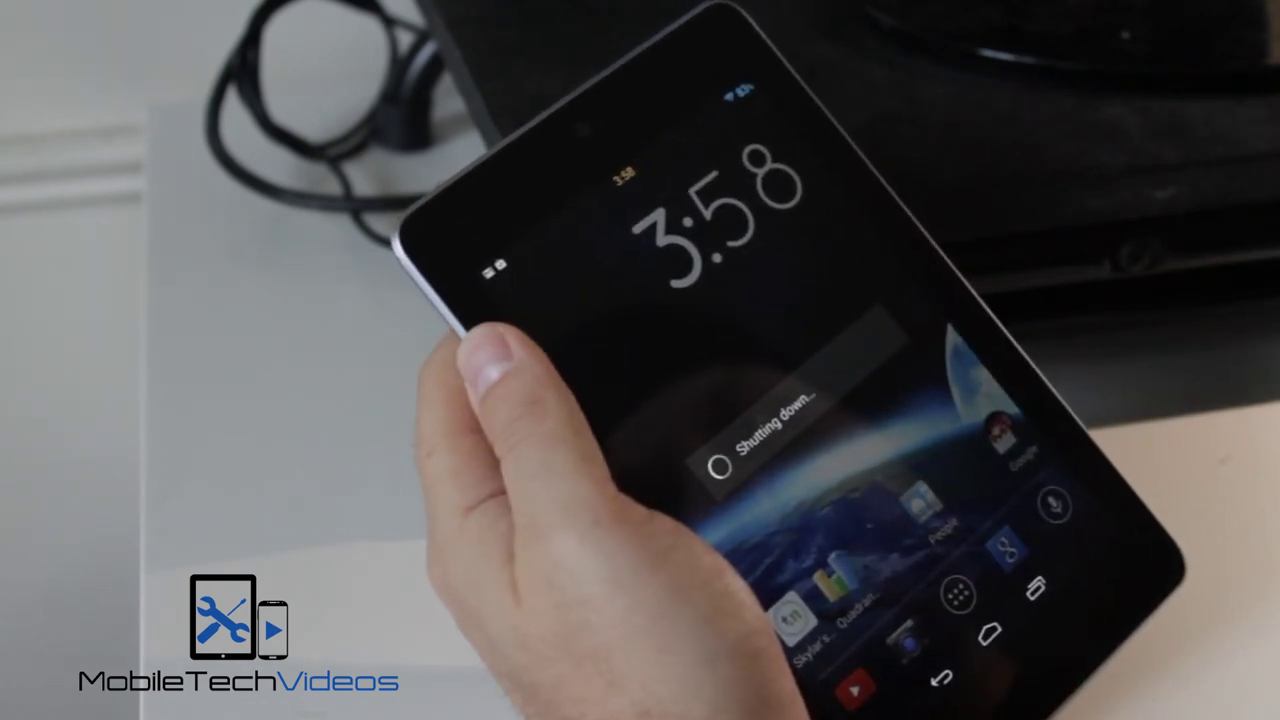